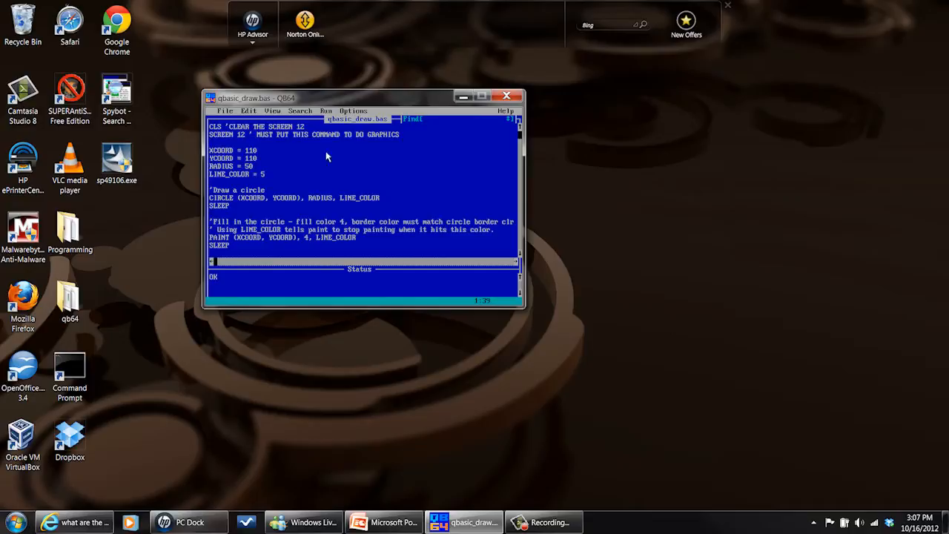
mouse_move(302, 143)
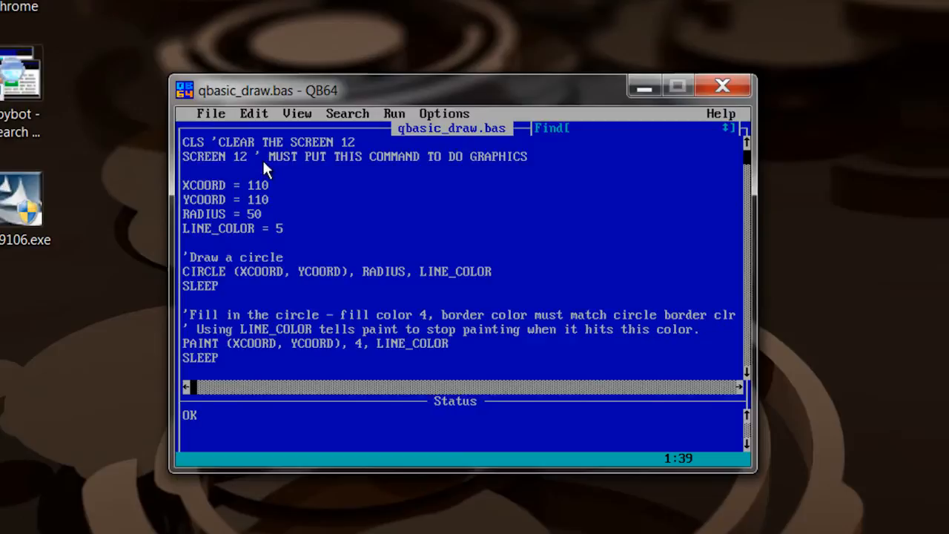
mouse_move(258, 175)
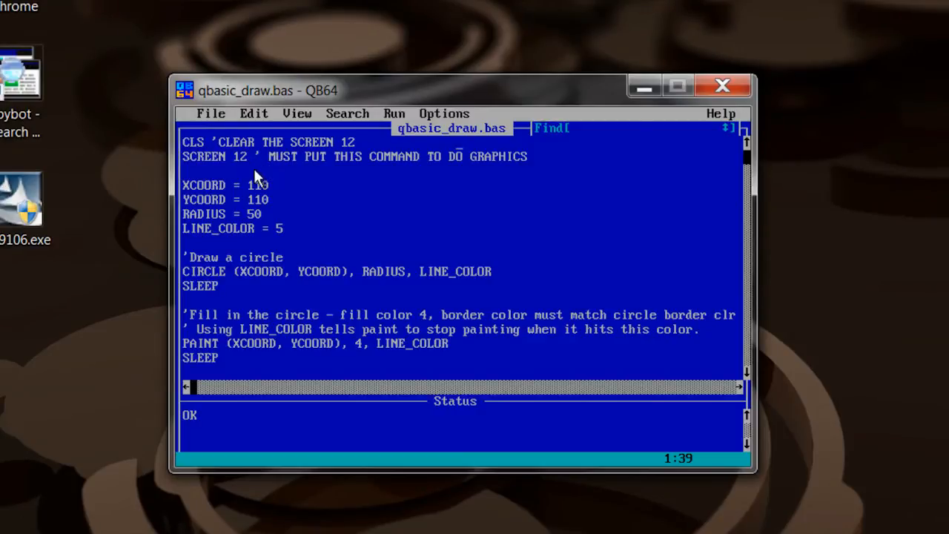
mouse_move(264, 199)
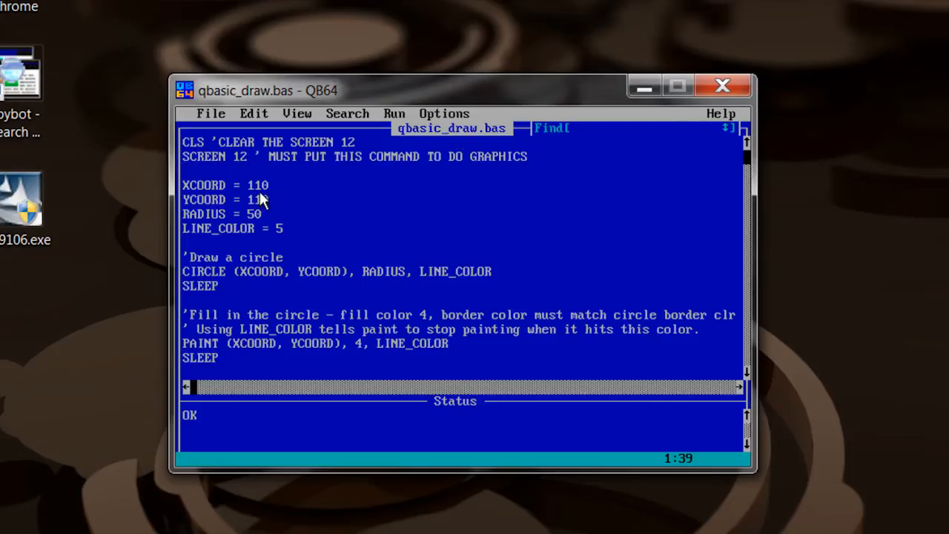
- Run the program with Run > Start to show the filled red circle, then return to the editor
scroll(down, 3)
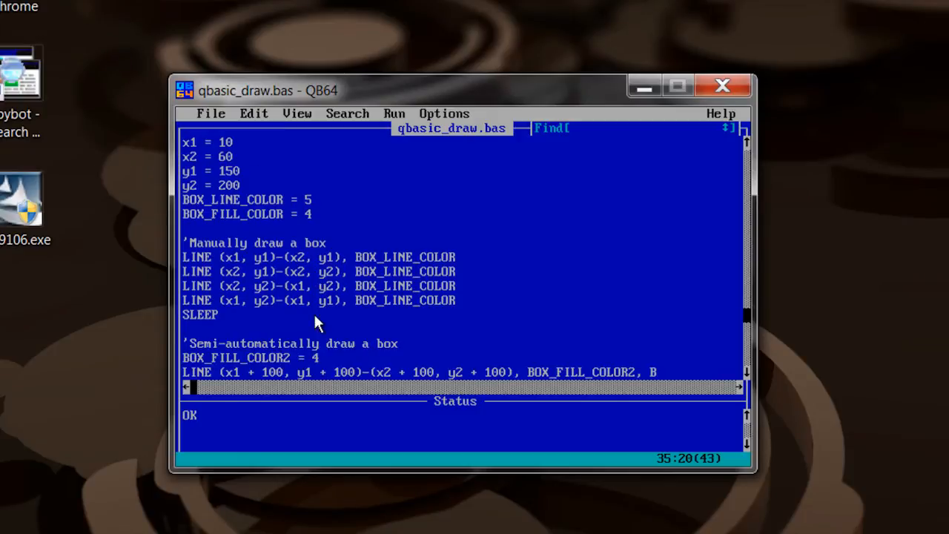
mouse_move(389, 300)
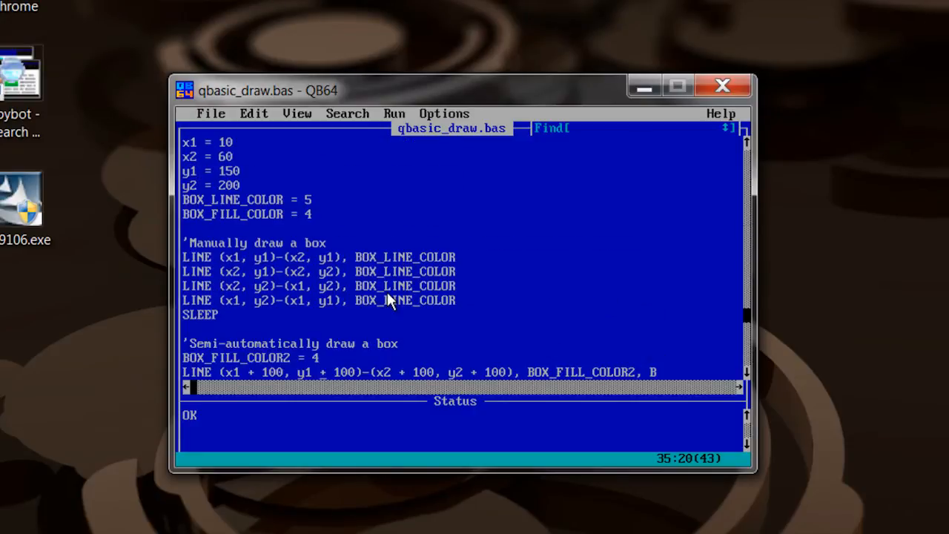
mouse_move(245, 273)
text('Semi automatic box with filled color)
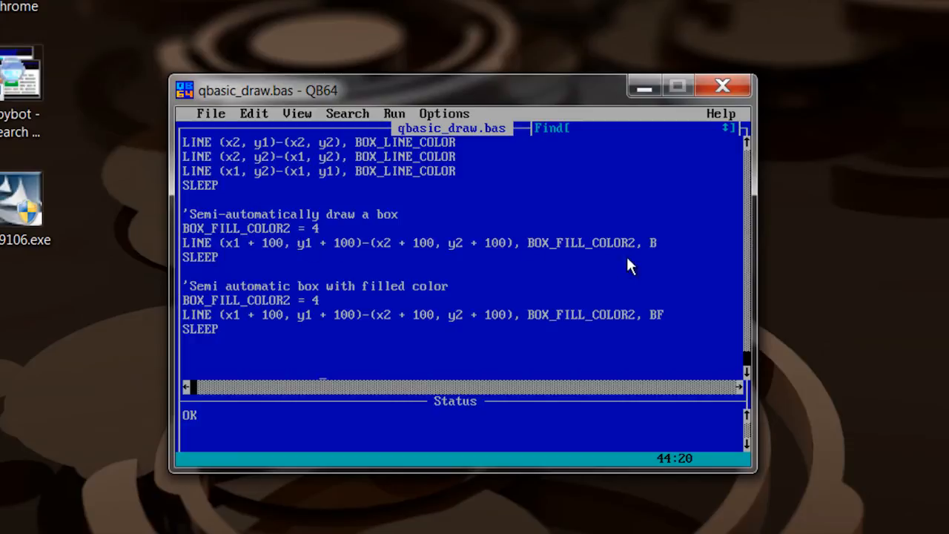
click(395, 112)
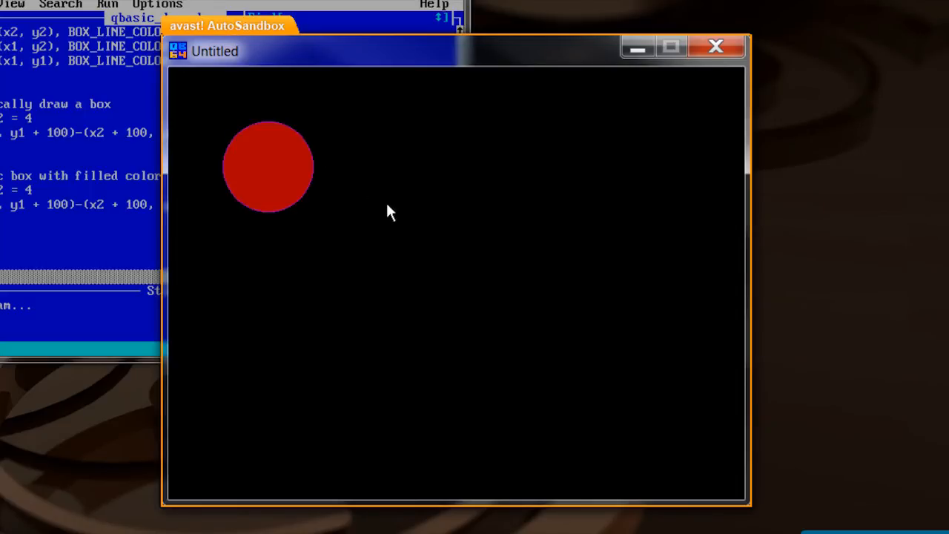
click(715, 46)
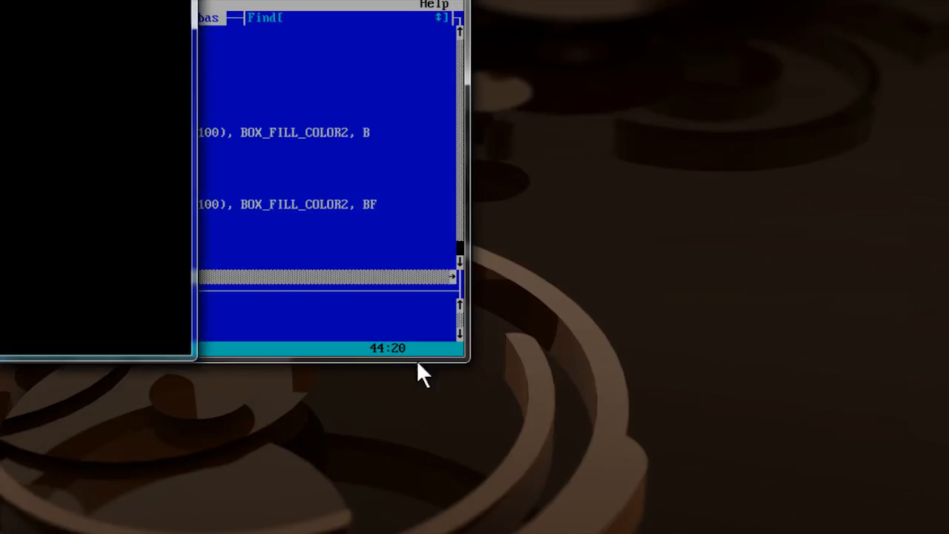